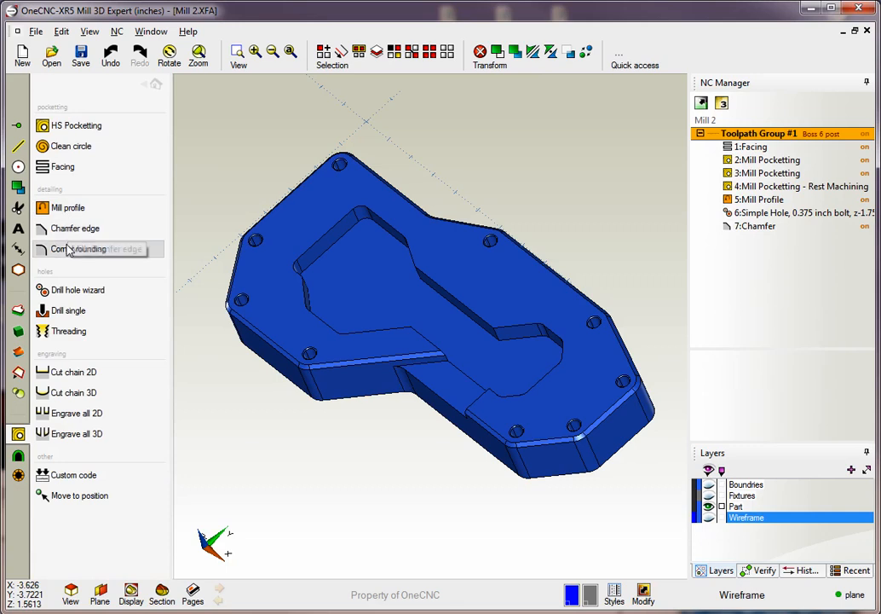
pyautogui.moveTo(122, 188)
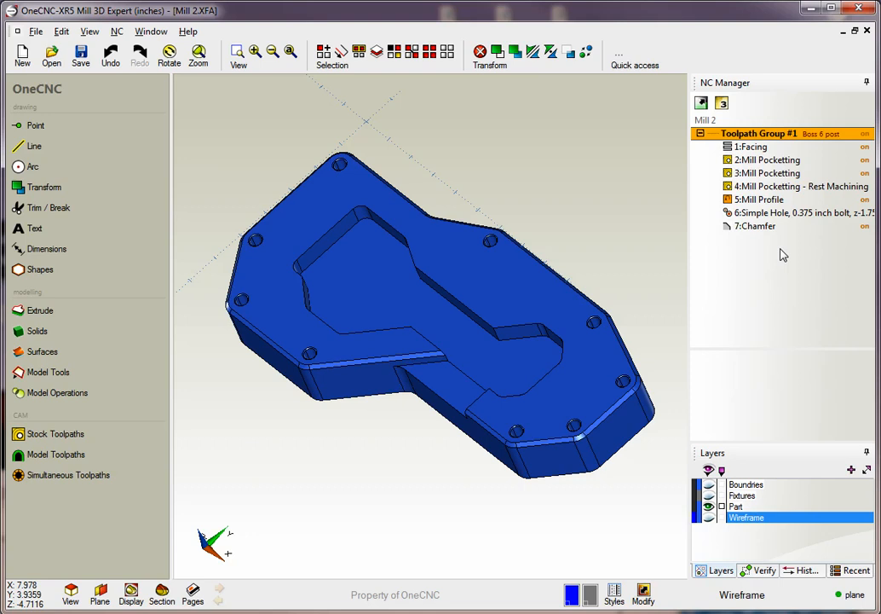
# Edit the 1:Facing operation, keep its tool, review the spiral face page and finish.
pyautogui.rightClick(752, 146)
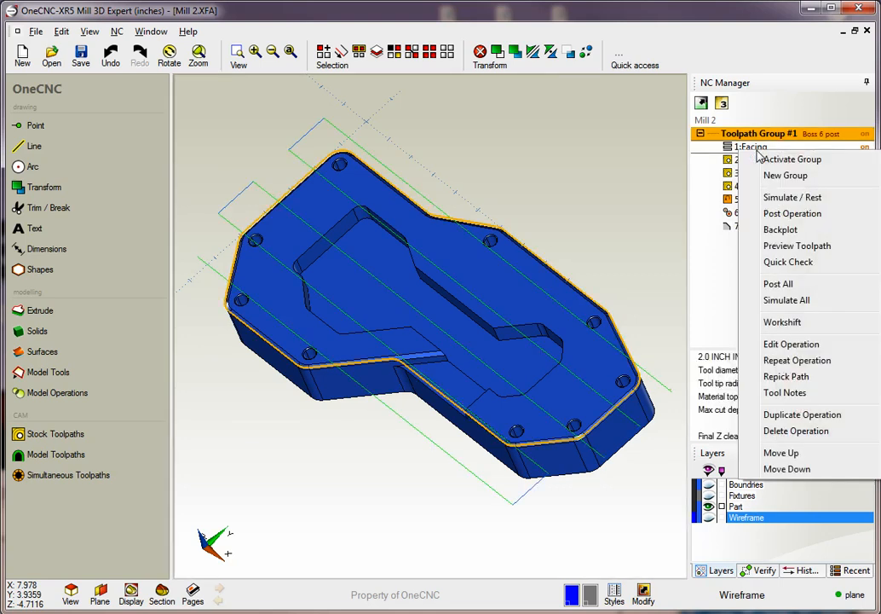
pyautogui.click(791, 344)
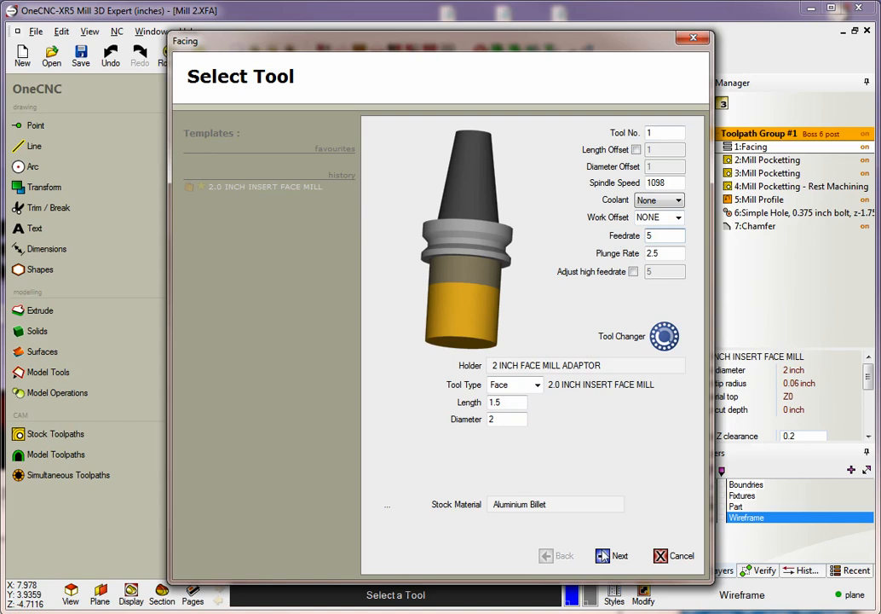
pyautogui.click(611, 556)
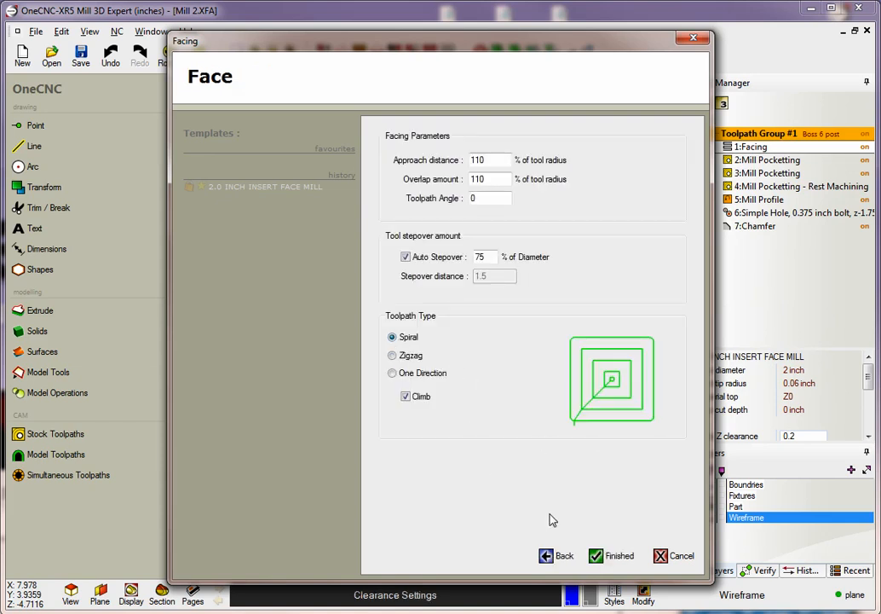
pyautogui.click(610, 556)
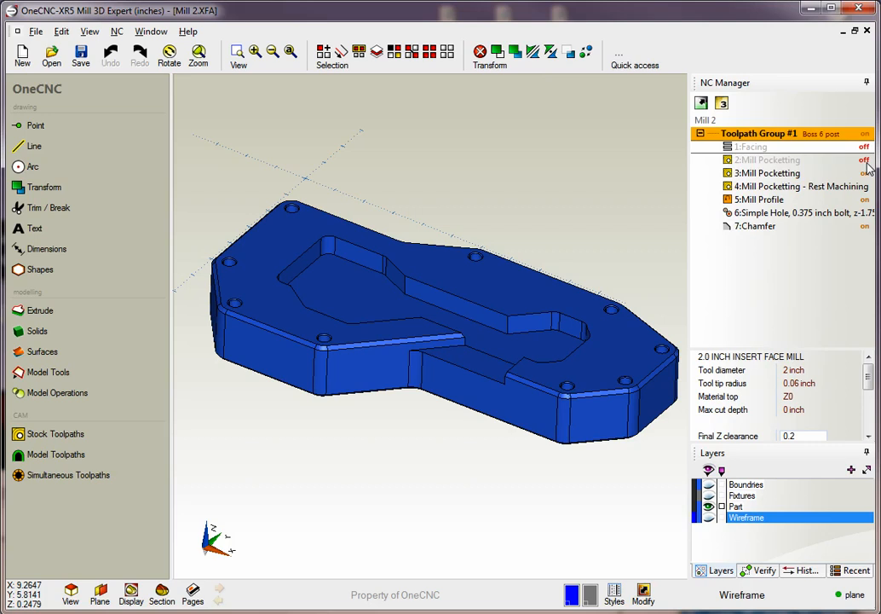
# Show the Fixtures layer vise and run a Live Preview of the group's toolpaths.
pyautogui.click(866, 146)
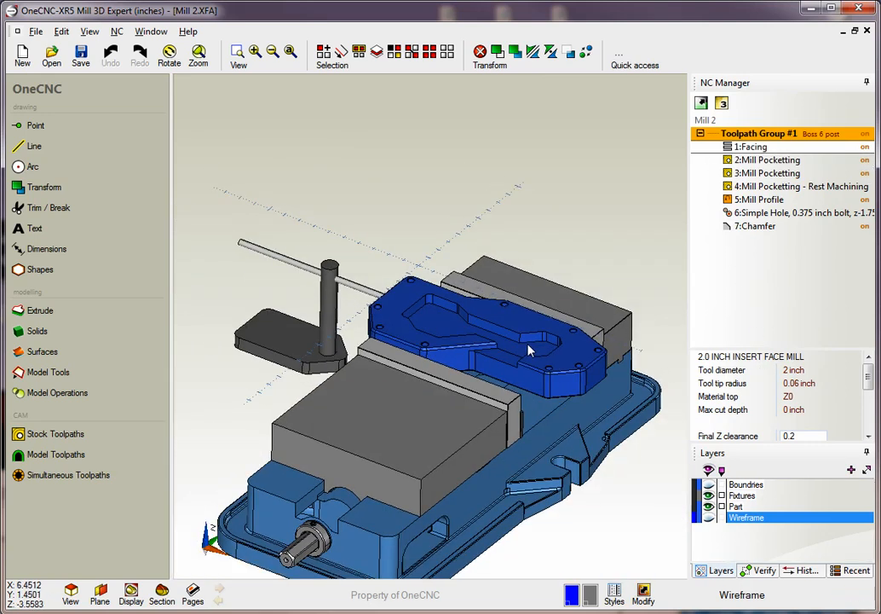
pyautogui.rightClick(764, 133)
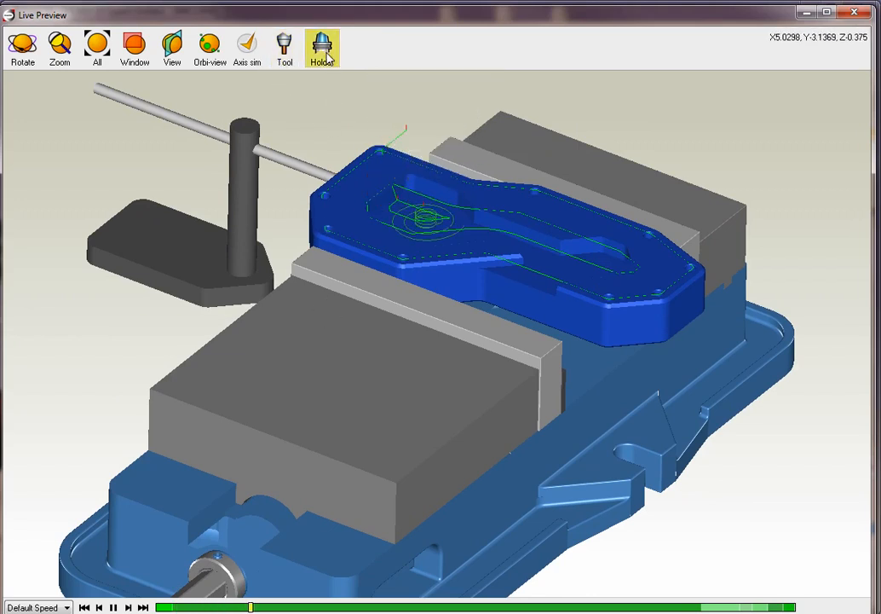
pyautogui.click(283, 48)
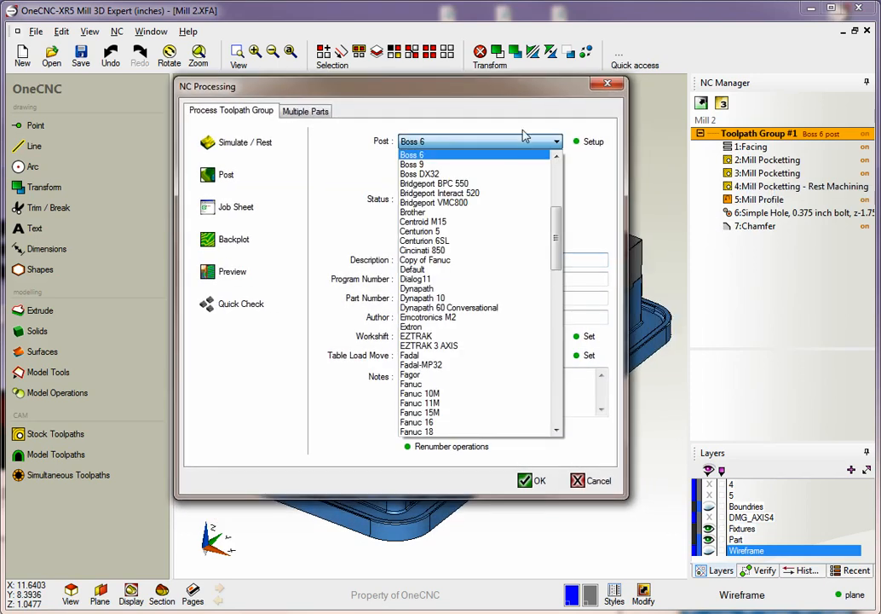
# Post with the Fadal post processor, replacing the Mill 2 program, and review the NC code.
pyautogui.click(412, 365)
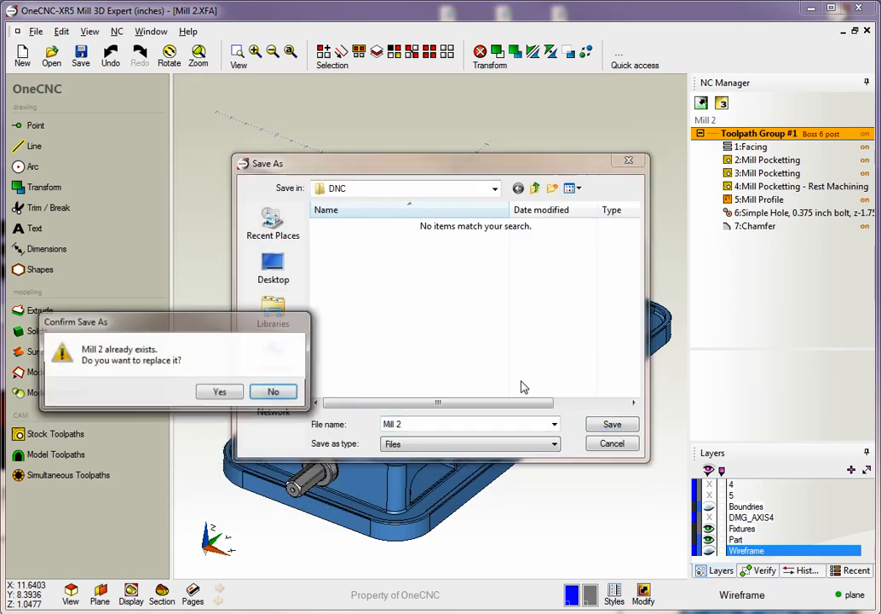
pyautogui.click(218, 390)
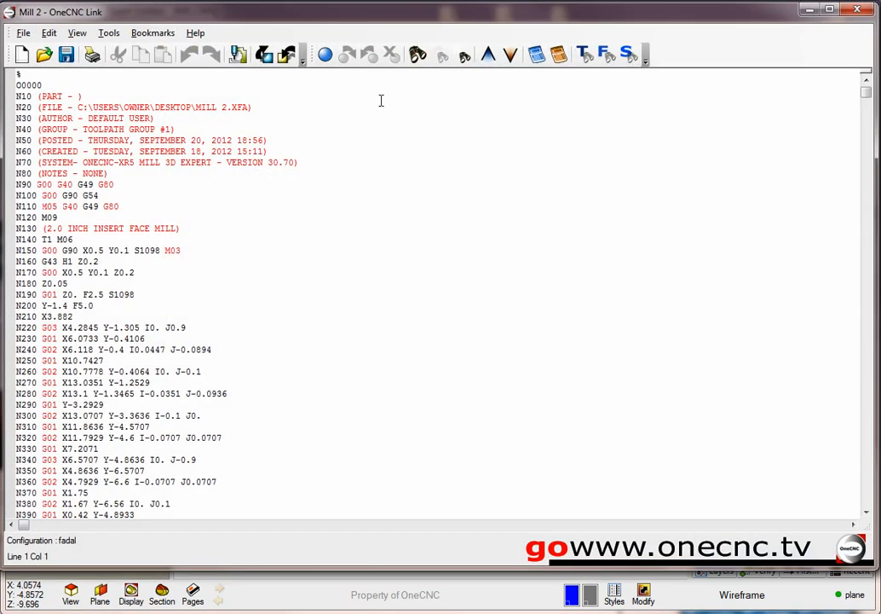
pyautogui.scroll(-3)
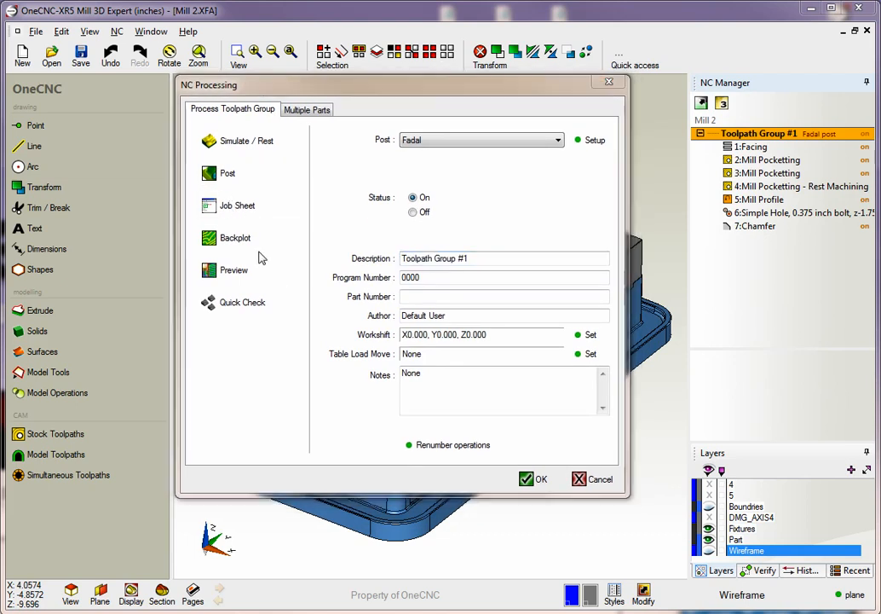
# Generate the group's job sheet and page through it as a PDF in Adobe Reader.
pyautogui.click(237, 204)
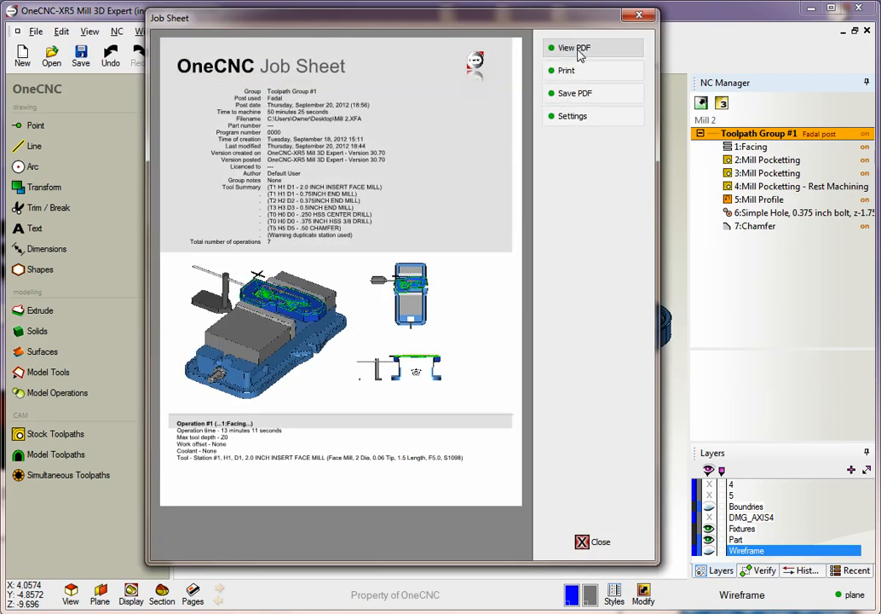
pyautogui.click(578, 47)
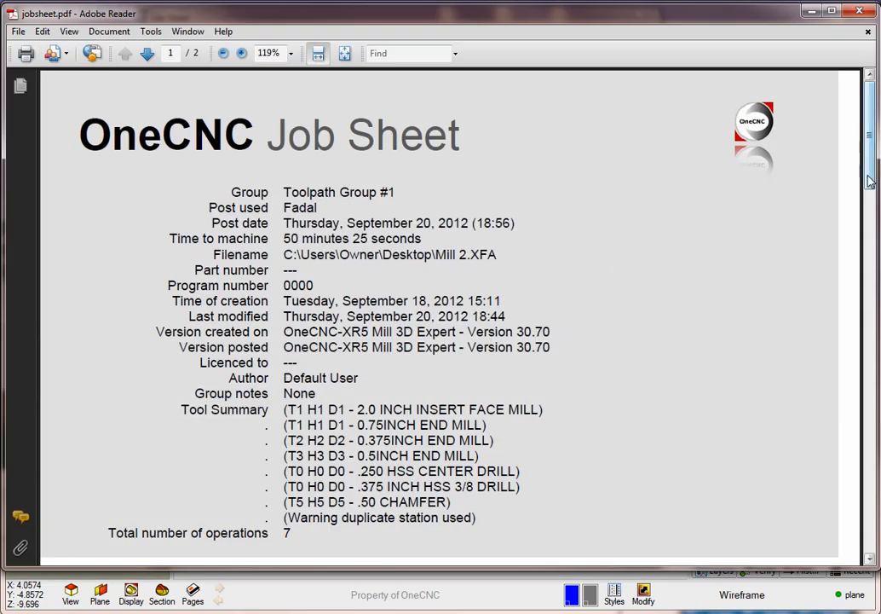
pyautogui.scroll(-3)
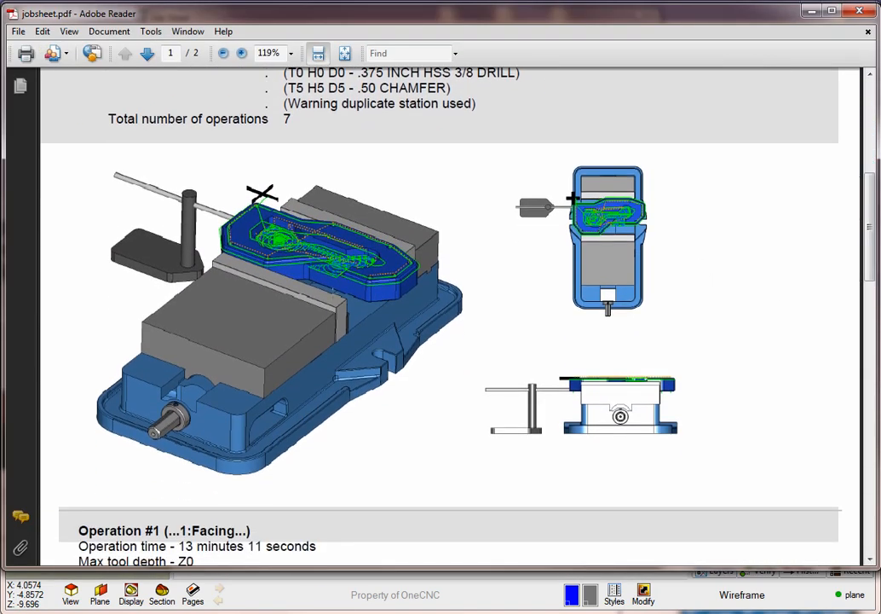
pyautogui.scroll(-3)
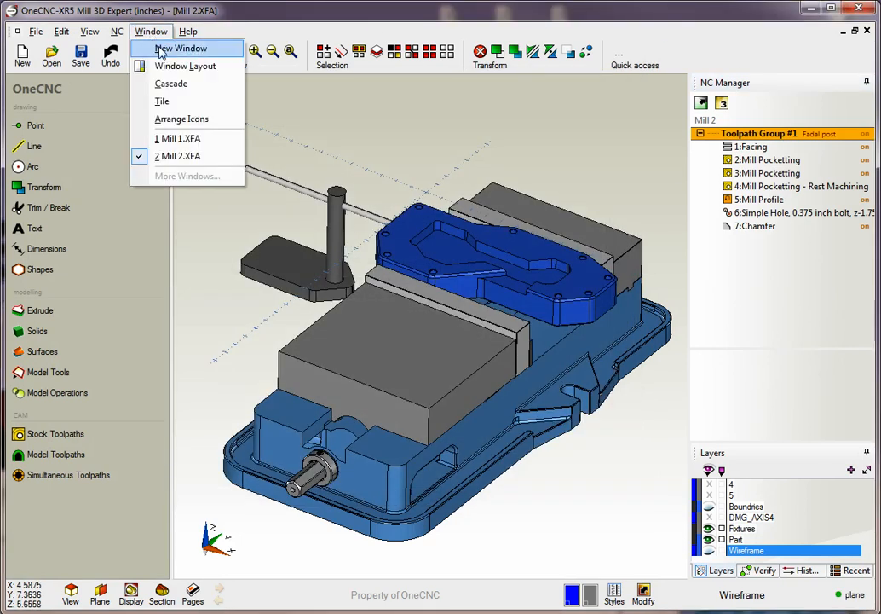
# Switch to Mill 1.XFA and show its clamping fixture layer around the part.
pyautogui.click(177, 138)
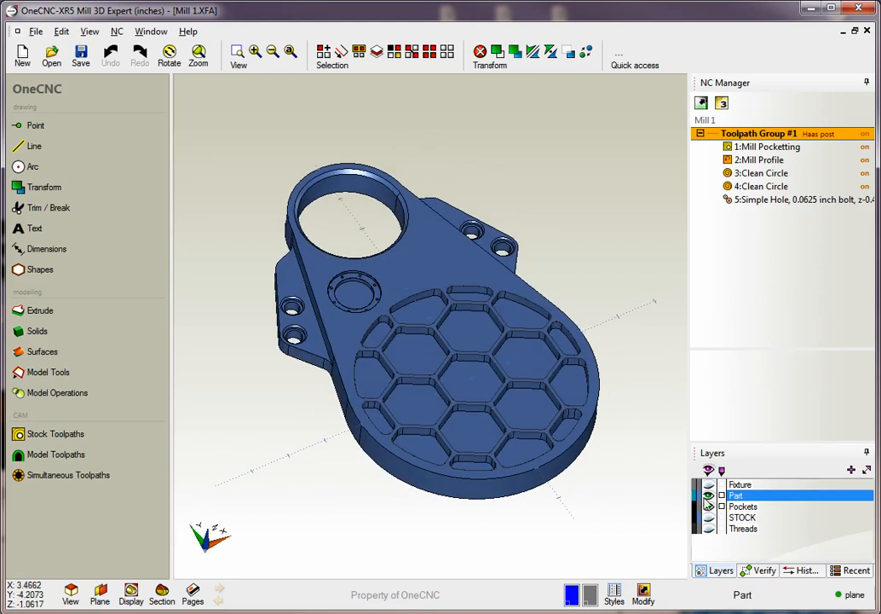
pyautogui.click(709, 484)
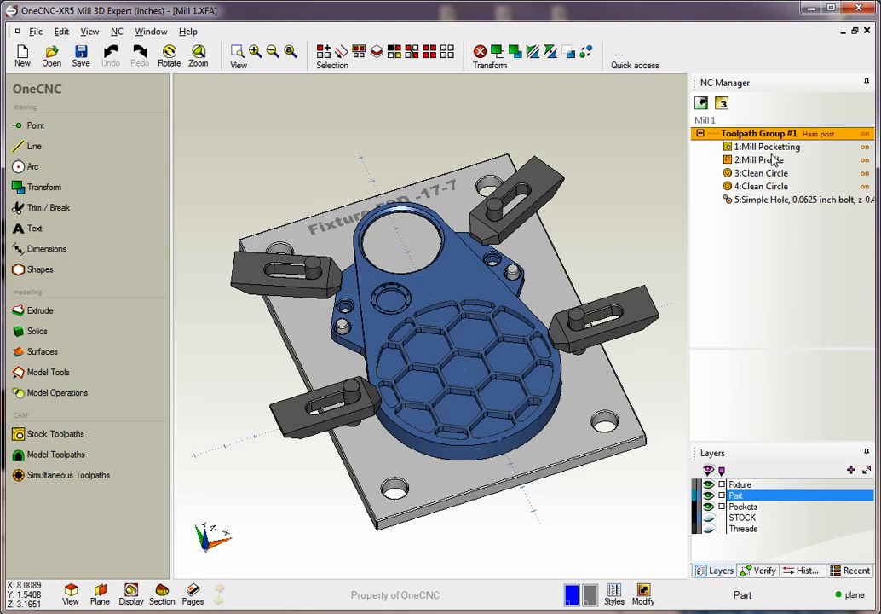
pyautogui.rightClick(757, 160)
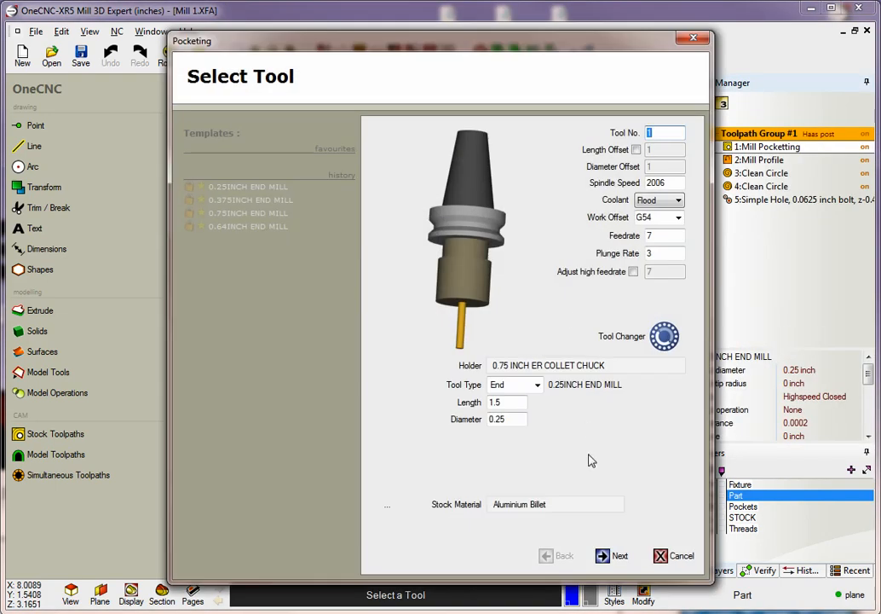
# Review the 1:Mill Pocketting tool and try the Traditional machining style.
pyautogui.click(612, 556)
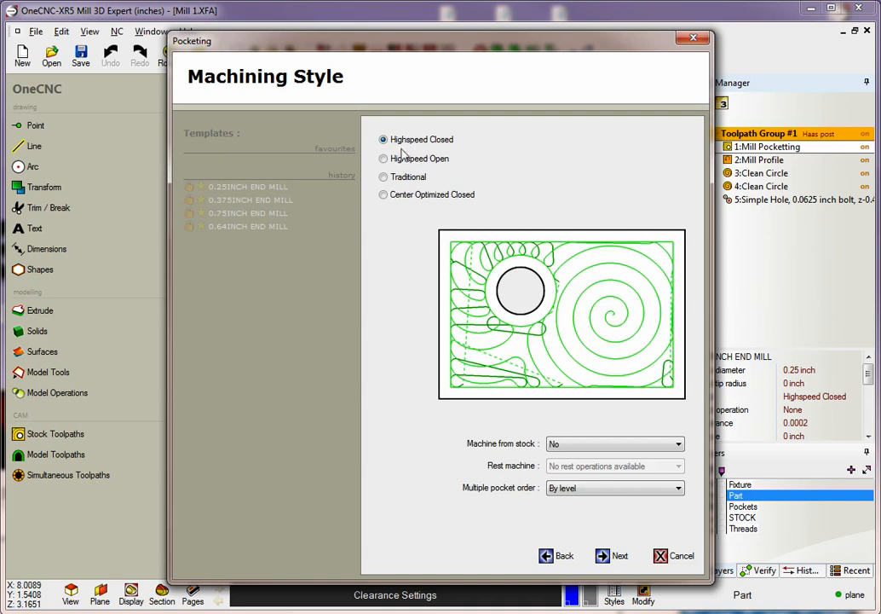
pyautogui.click(384, 176)
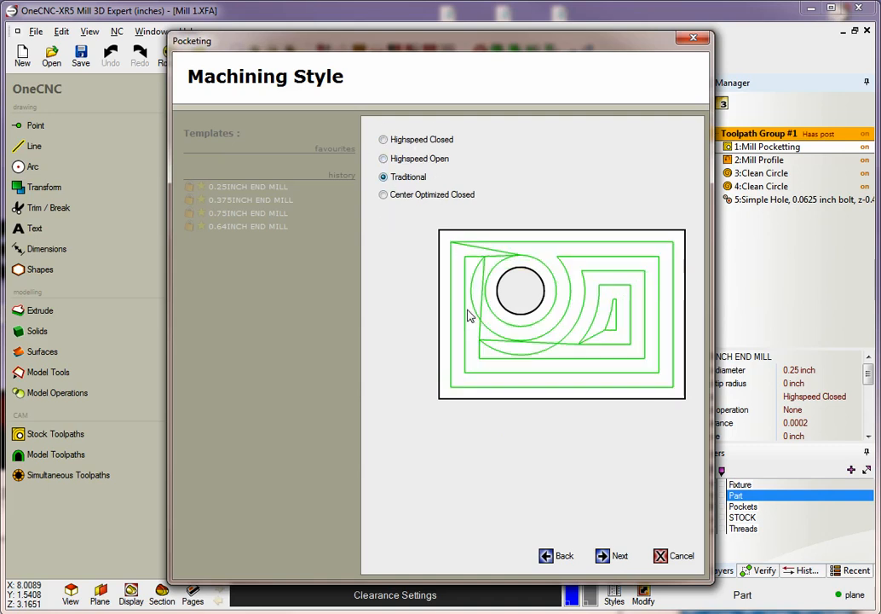
pyautogui.click(682, 556)
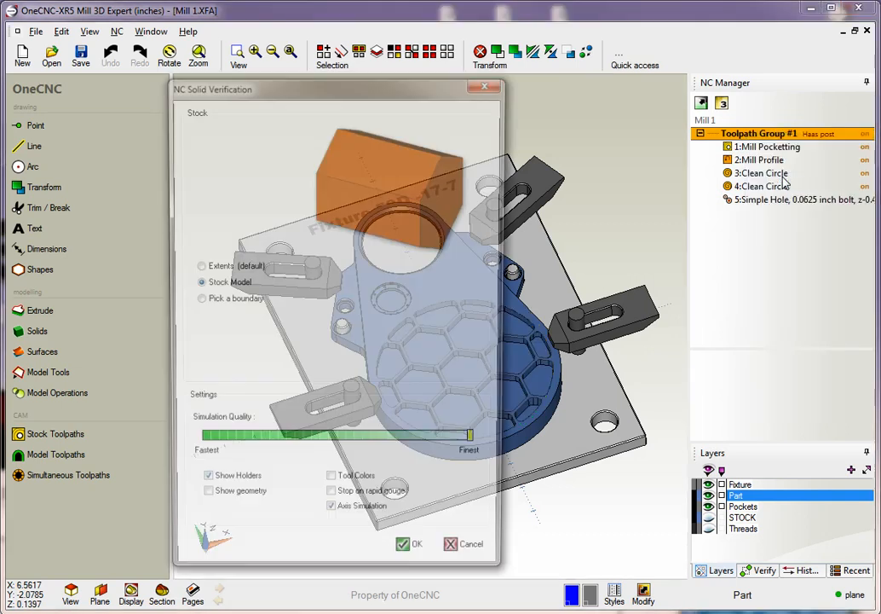
# Run NC Solid Verification from the stock model as a live simulation, then close it.
pyautogui.click(409, 542)
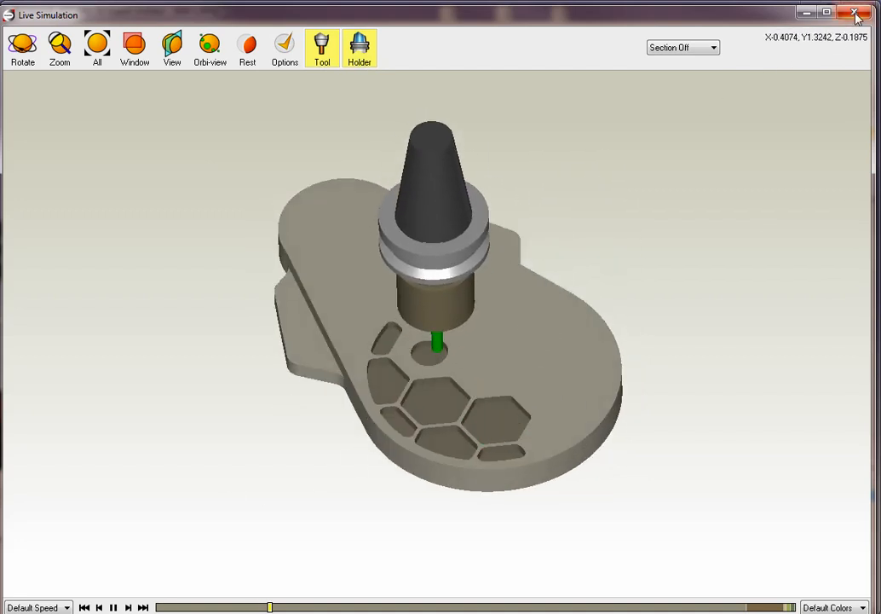
pyautogui.click(858, 14)
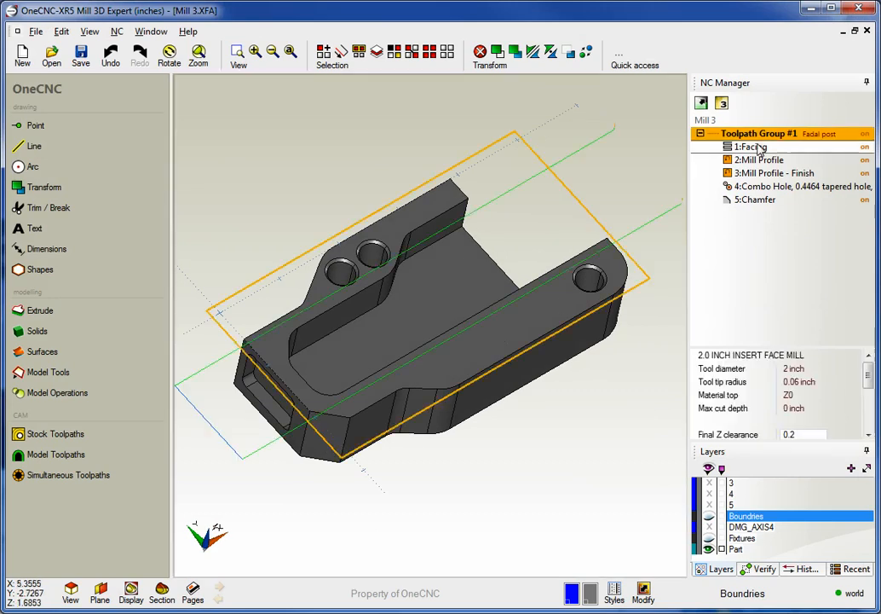
# Set Toolpath Group #1's Multiple Parts mode to standard repeats with one work offset.
pyautogui.click(767, 186)
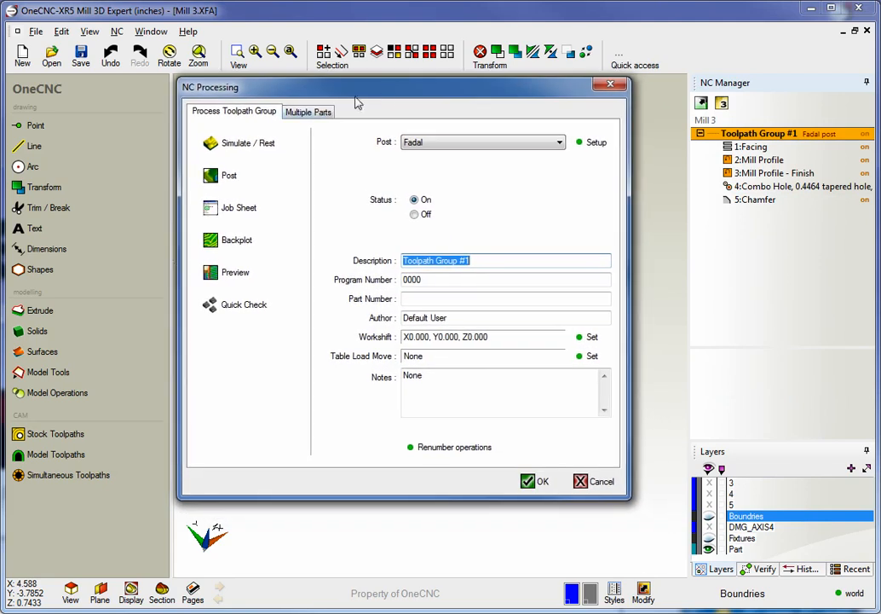
pyautogui.click(308, 111)
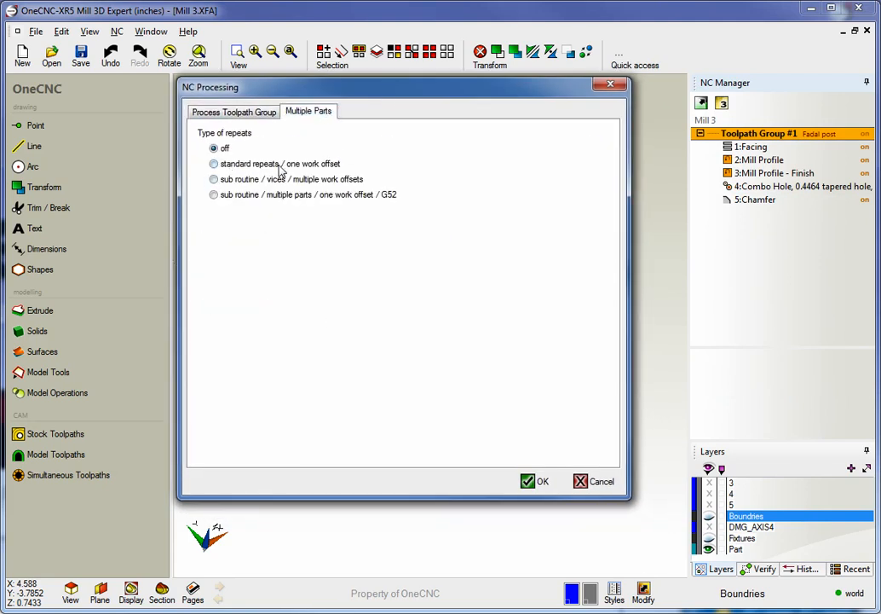
pyautogui.click(215, 163)
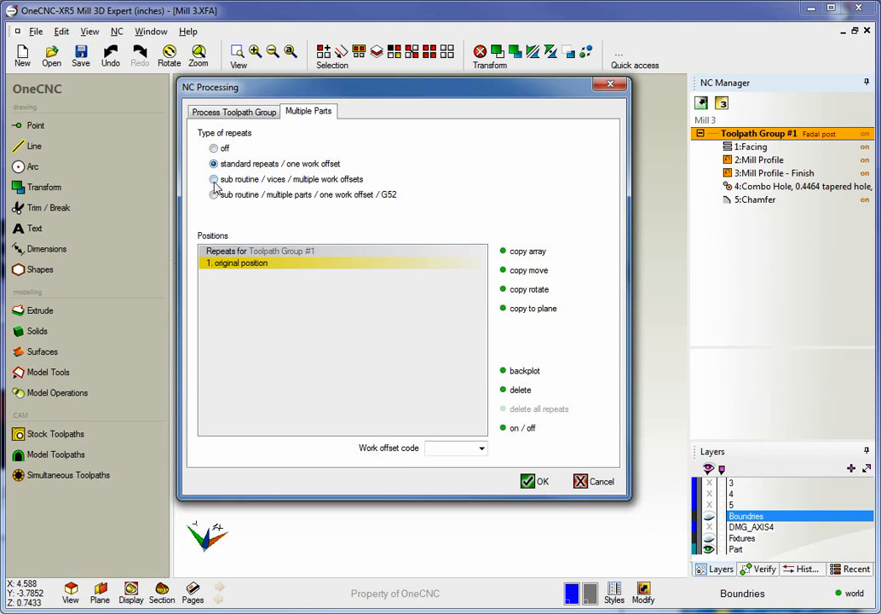
pyautogui.click(215, 194)
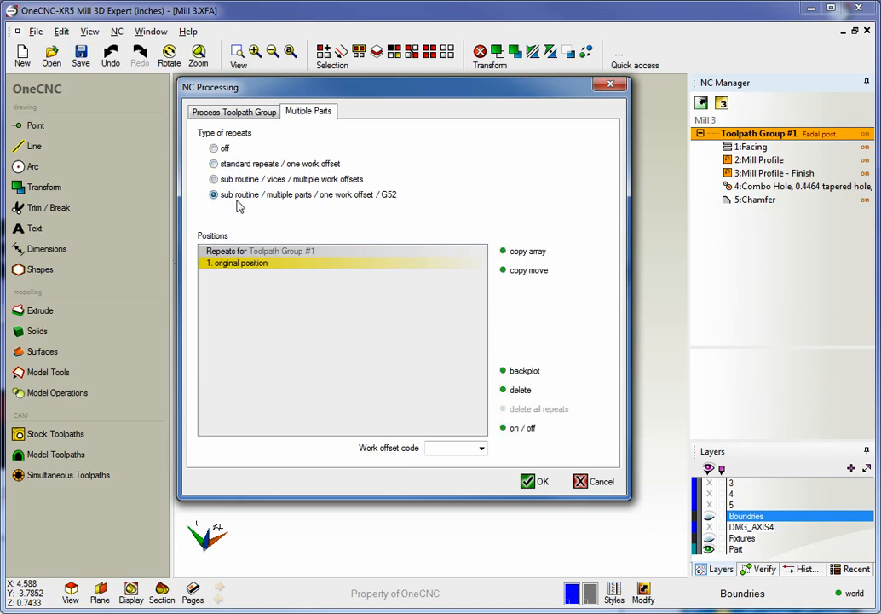
pyautogui.click(214, 163)
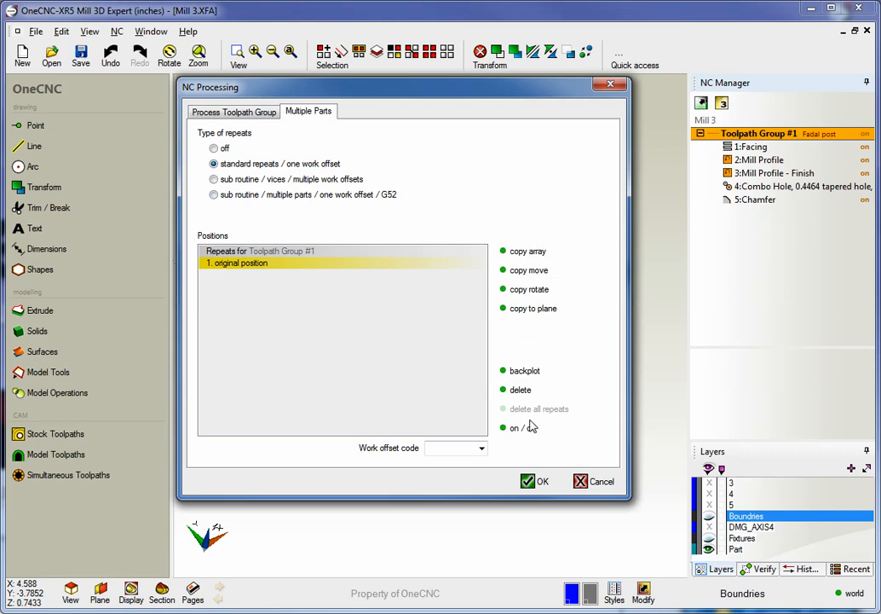
# Create a copy array: 3 in X at distance 8, 2 in Y at distance -4.
pyautogui.click(527, 251)
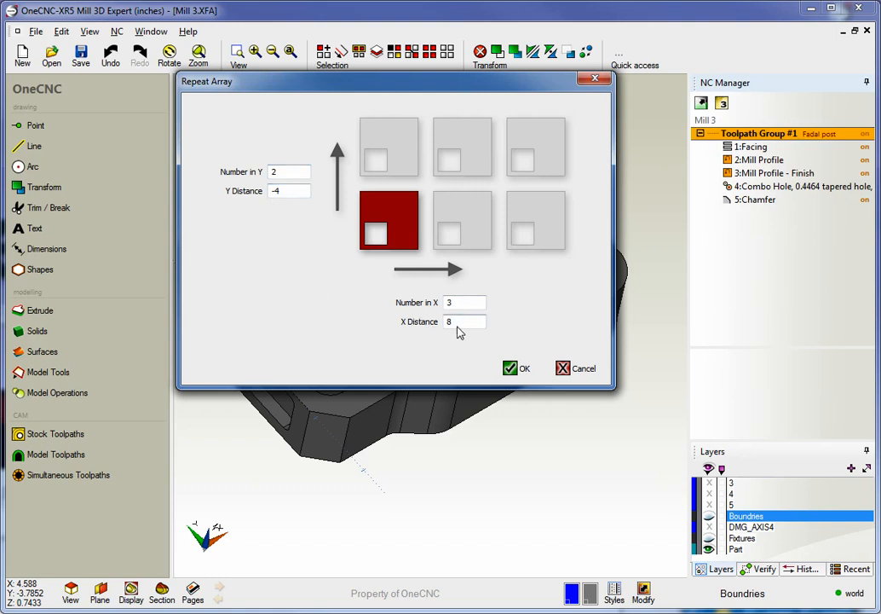
pyautogui.click(510, 368)
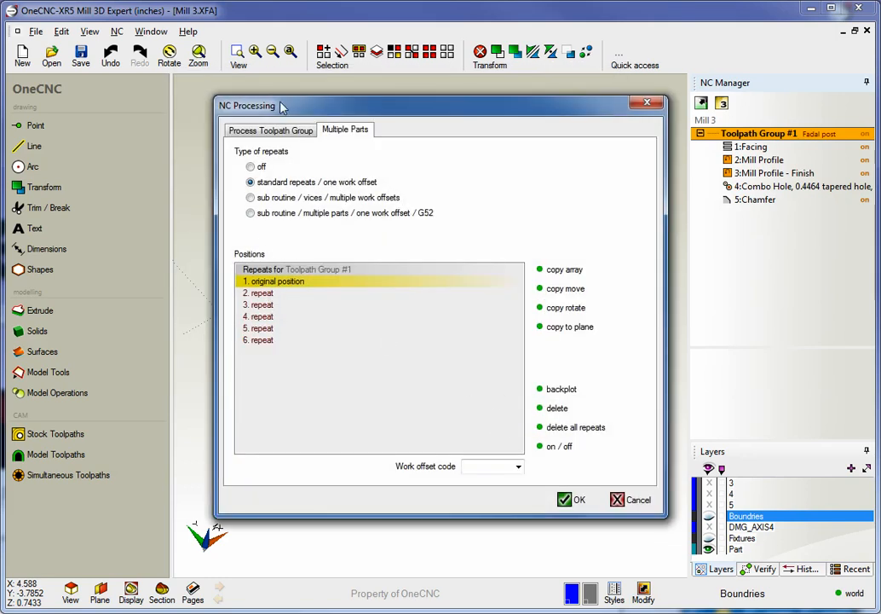
# Enter work offset code E100 for the repeats and apply them to the three-vise setup.
pyautogui.moveTo(247, 106); pyautogui.dragTo(208, 87)
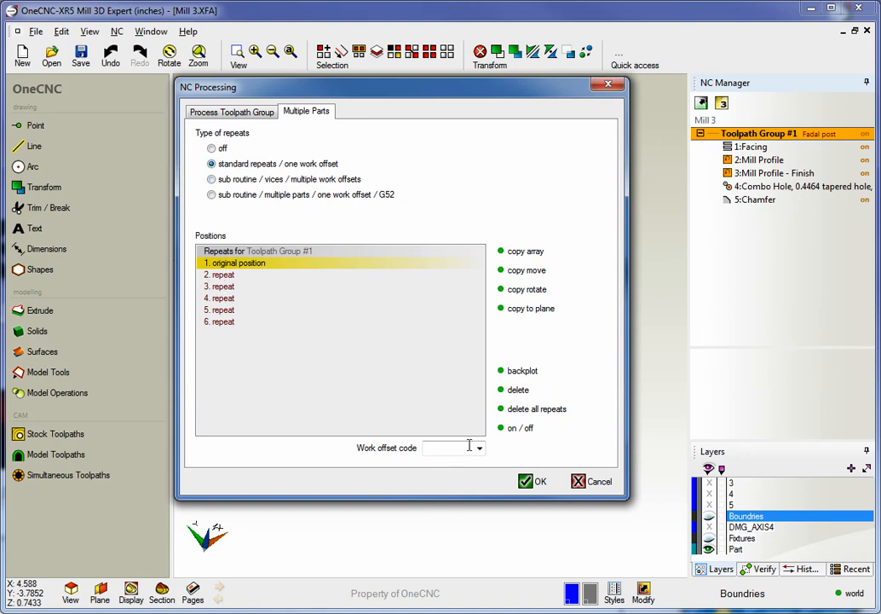
pyautogui.write('G54')
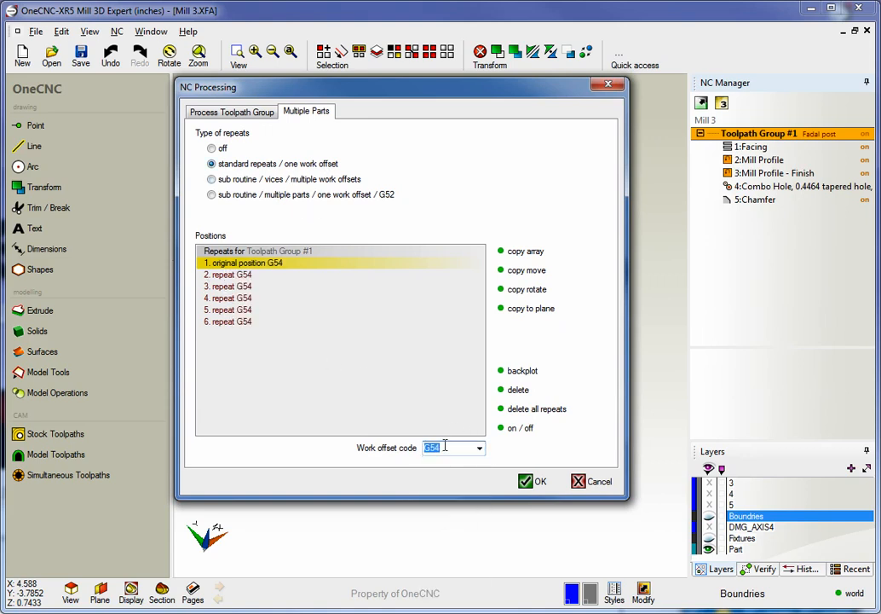
pyautogui.write('E1')
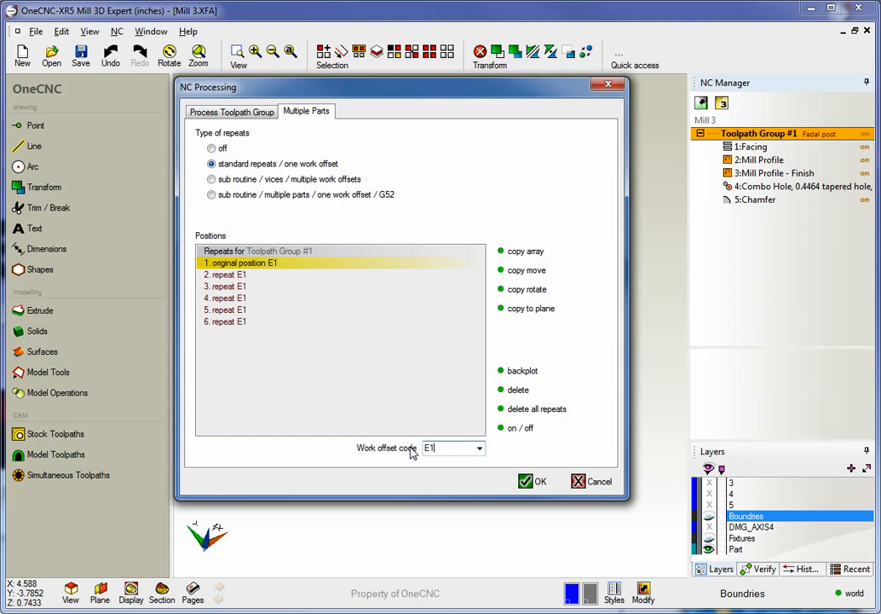
pyautogui.write('100')
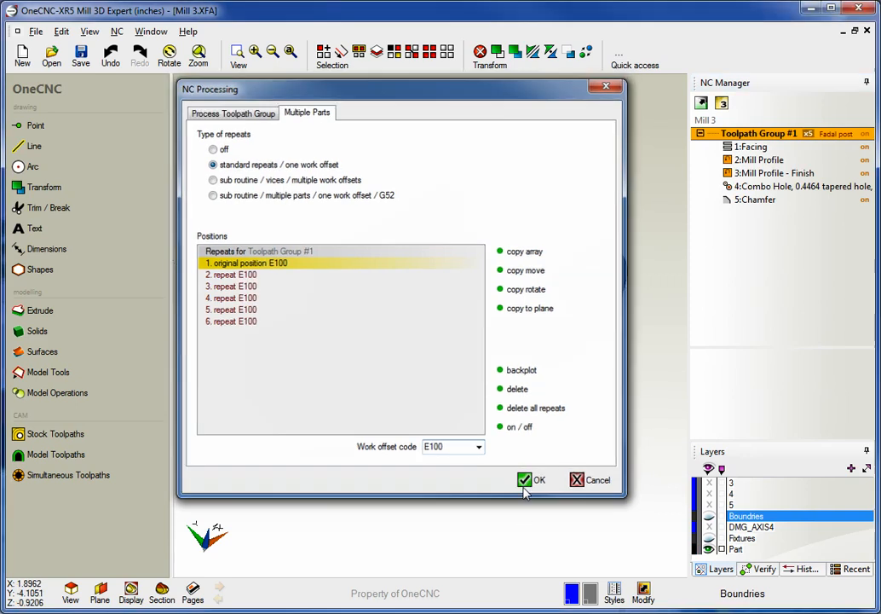
pyautogui.click(532, 479)
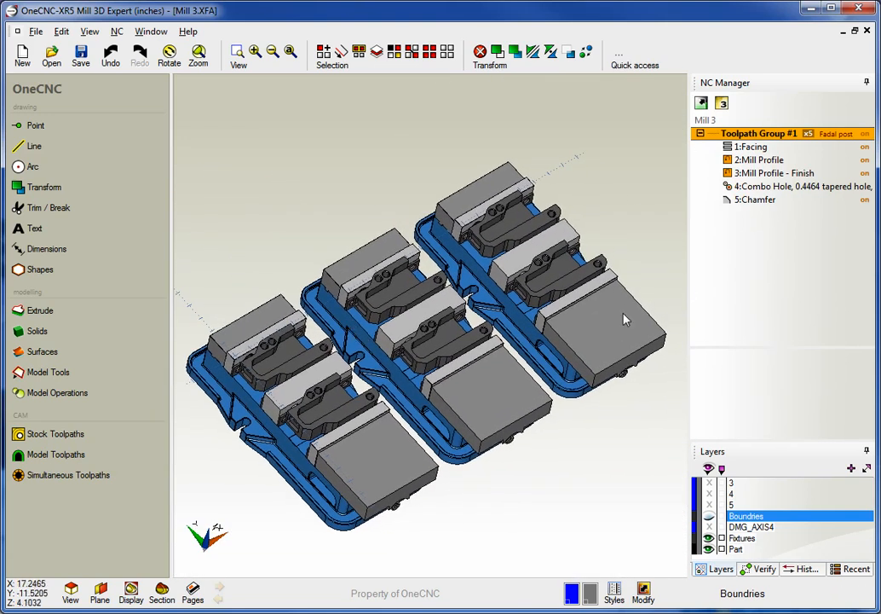
# Run Simulate / Rest on Toolpath Group #1 to live-preview the repeated group.
pyautogui.rightClick(757, 133)
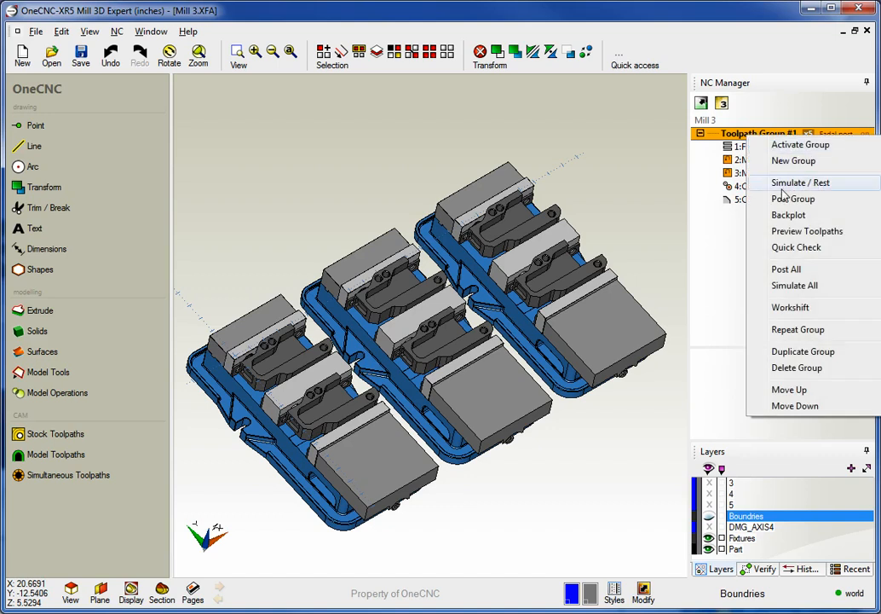
pyautogui.click(802, 183)
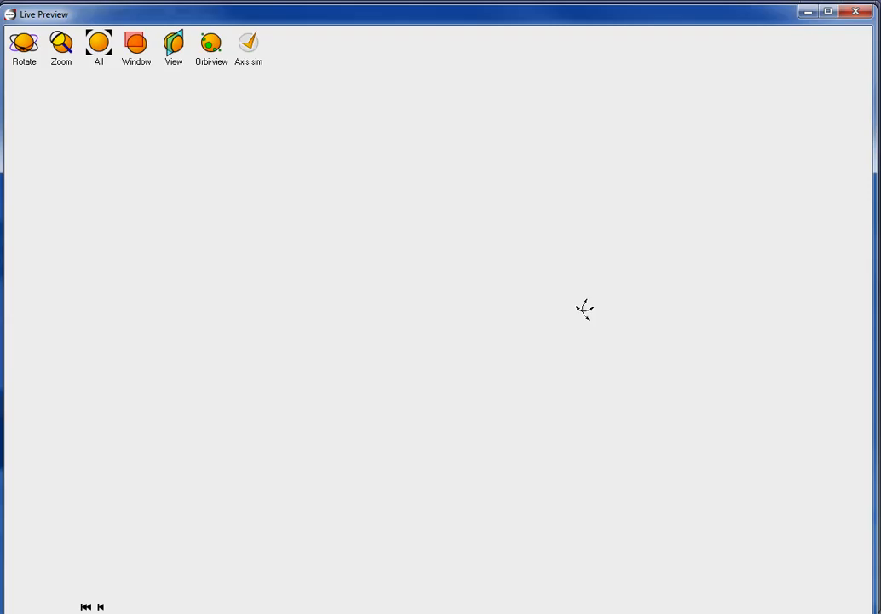
pyautogui.click(115, 607)
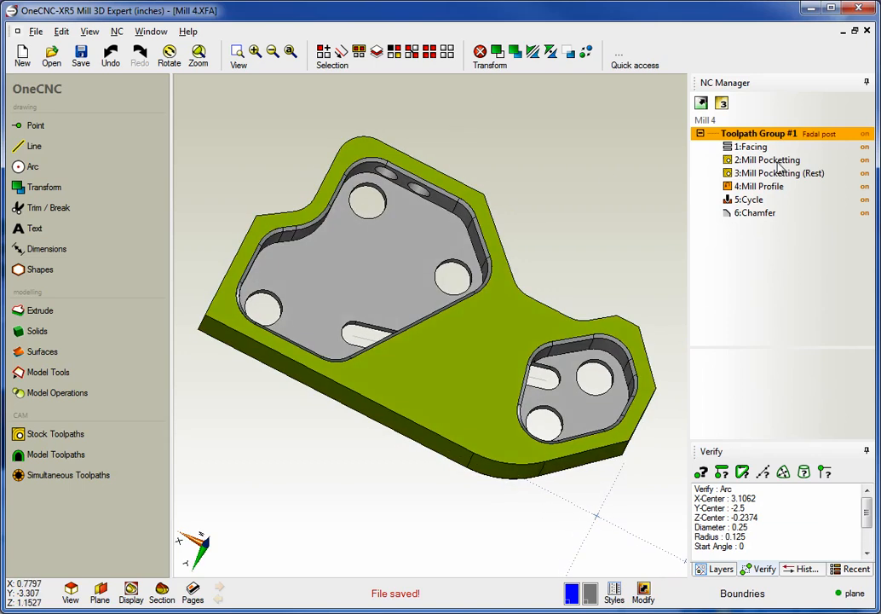
# Select the Chamfer toolpath, keep 3 Axis Machining, and activate a saved G55 side plane.
pyautogui.click(777, 174)
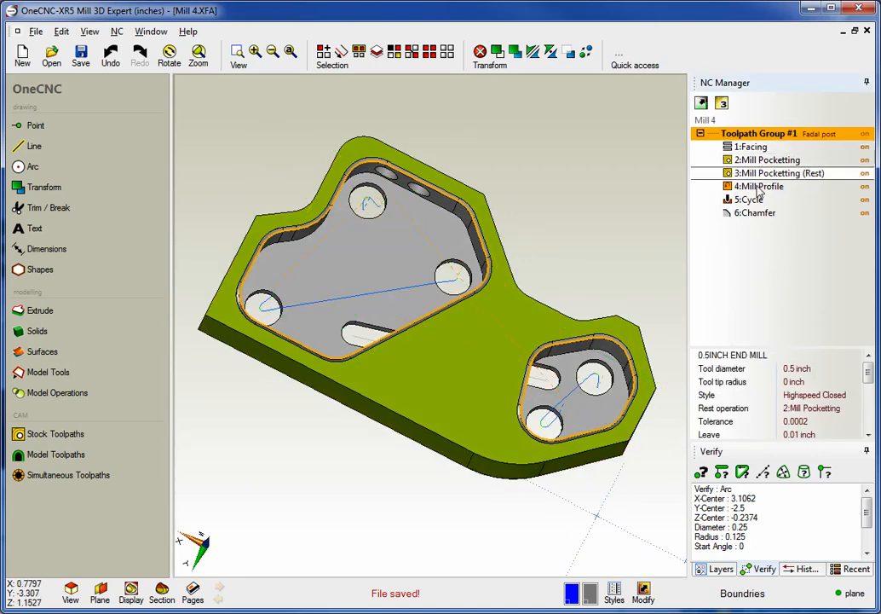
pyautogui.click(756, 212)
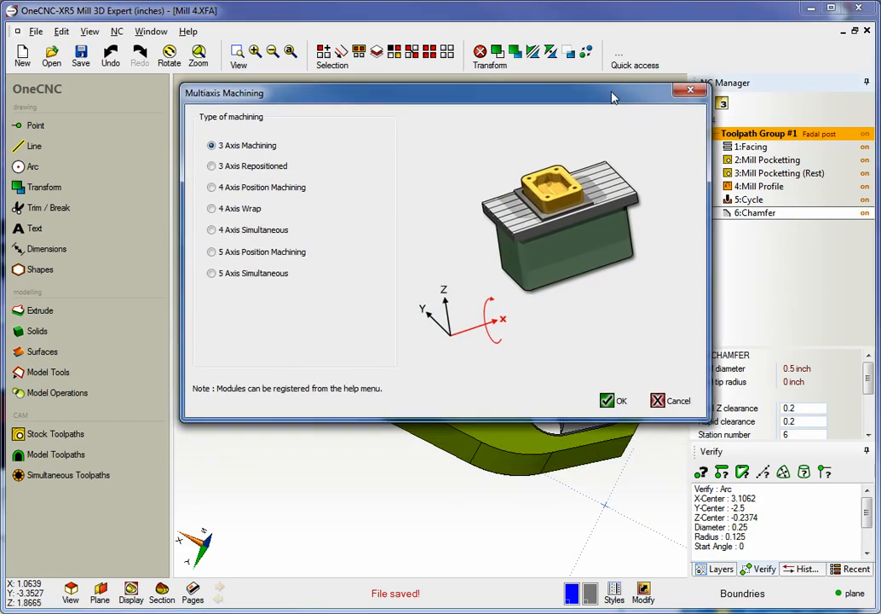
pyautogui.click(212, 165)
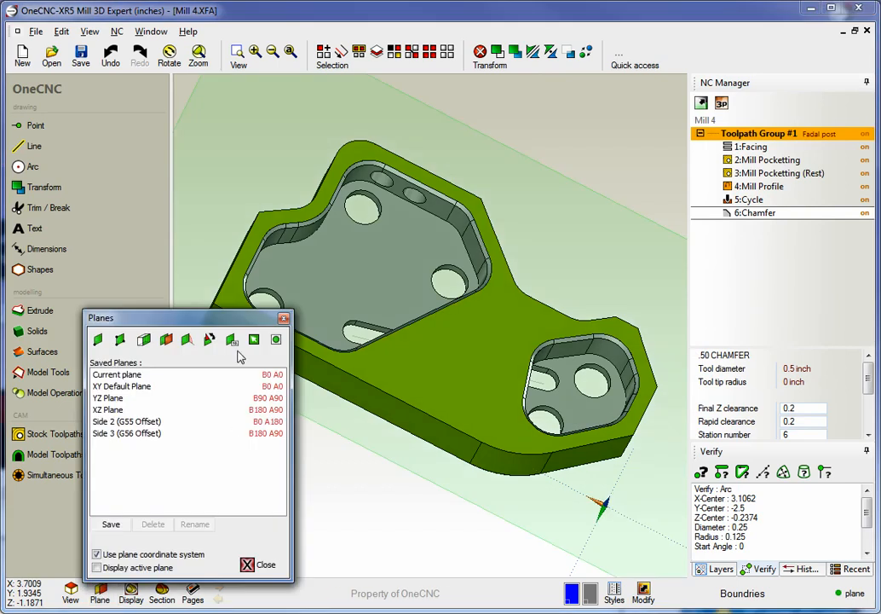
pyautogui.moveTo(100, 317); pyautogui.dragTo(191, 88)
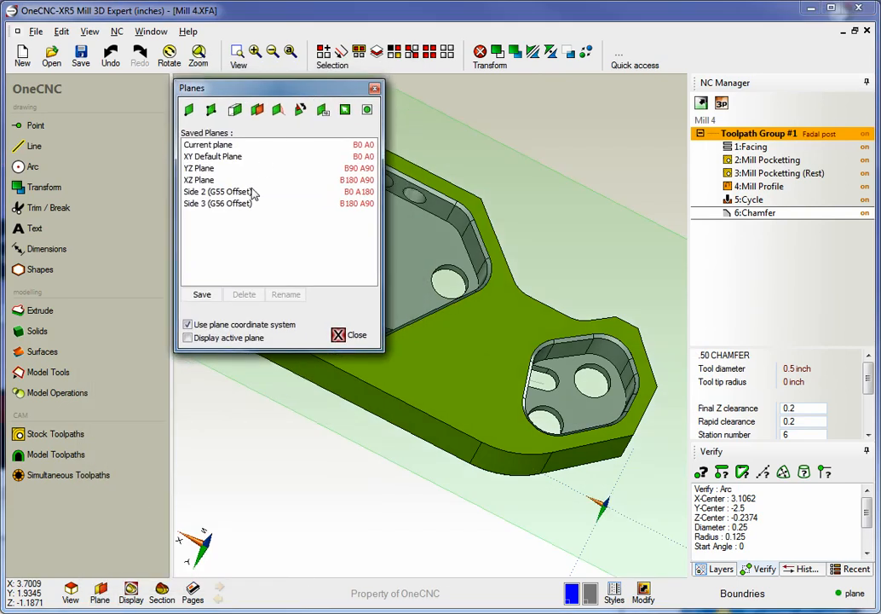
pyautogui.click(355, 334)
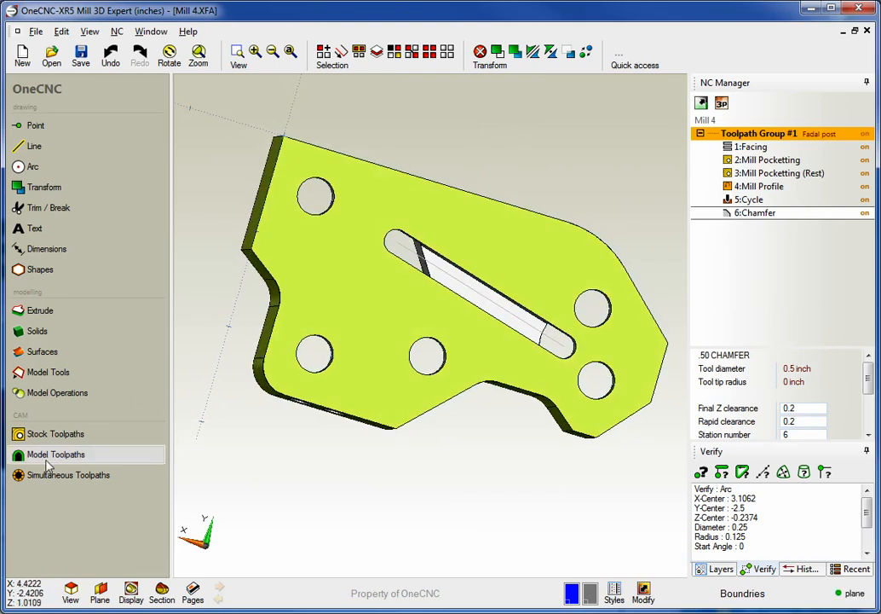
# Create a Mill Profile toolpath around the flipped part with the end mill and line-arc lead in/out.
pyautogui.click(56, 453)
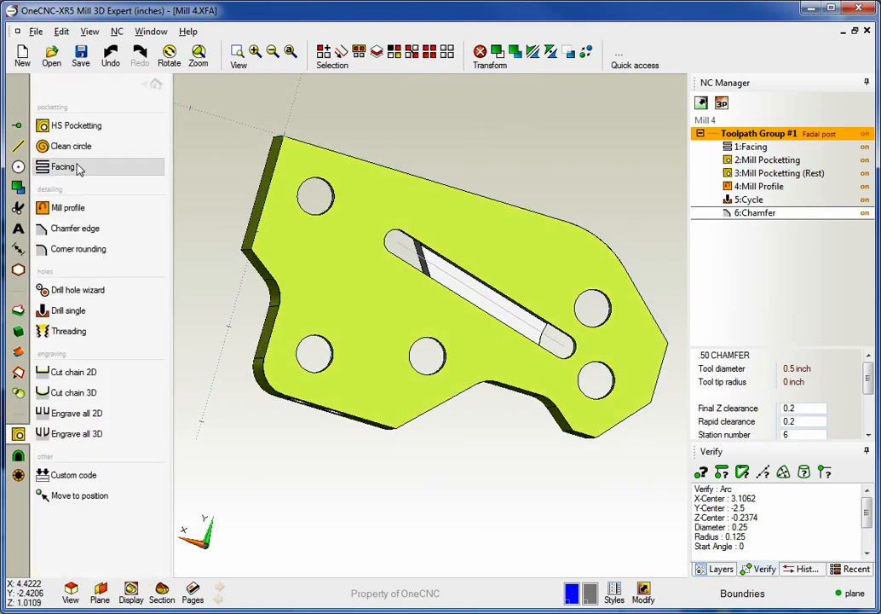
pyautogui.click(68, 208)
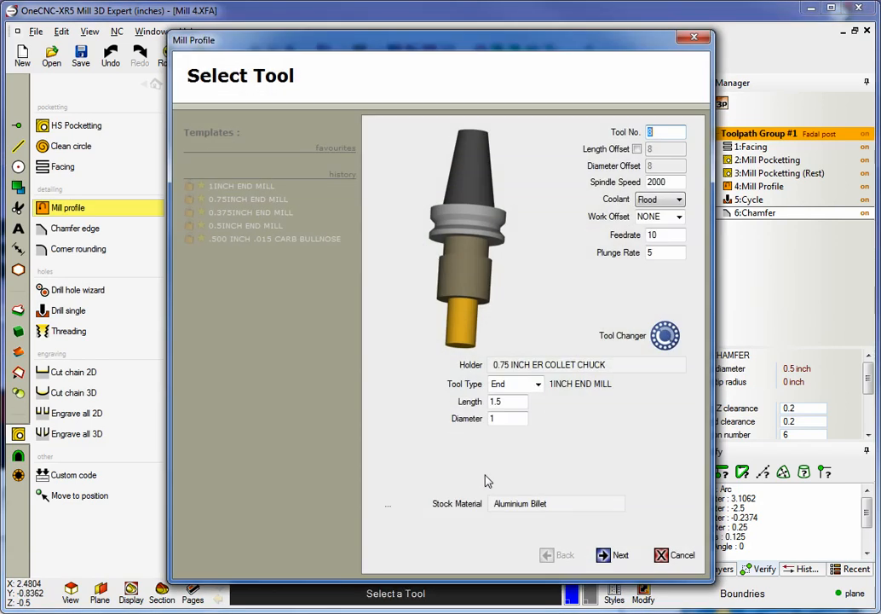
pyautogui.click(612, 556)
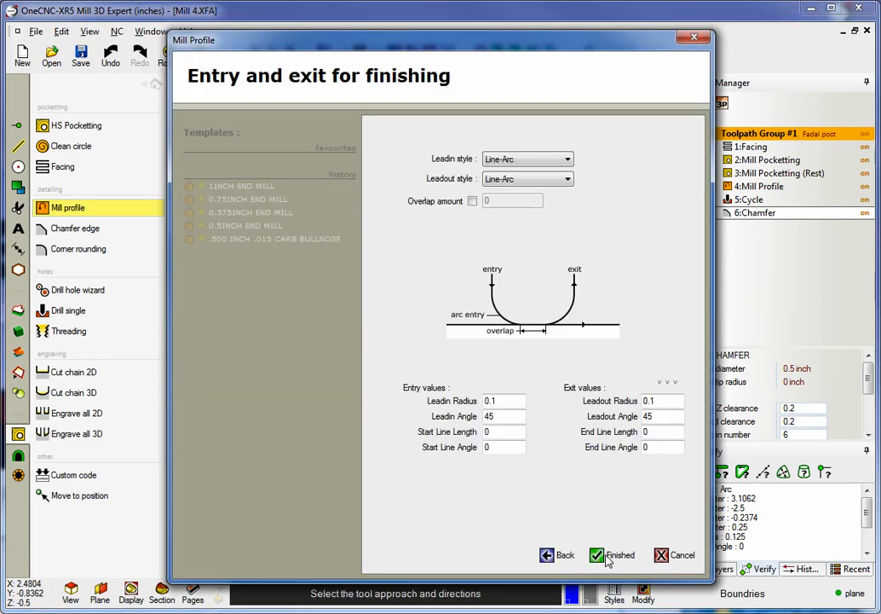
pyautogui.click(614, 556)
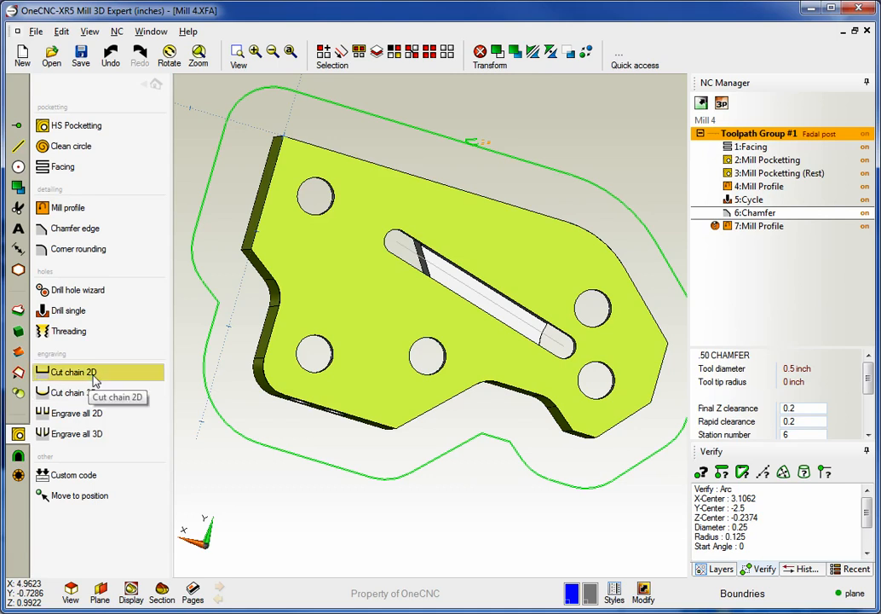
# Add a Cut Chain 2D toolpath to the same group.
pyautogui.click(70, 372)
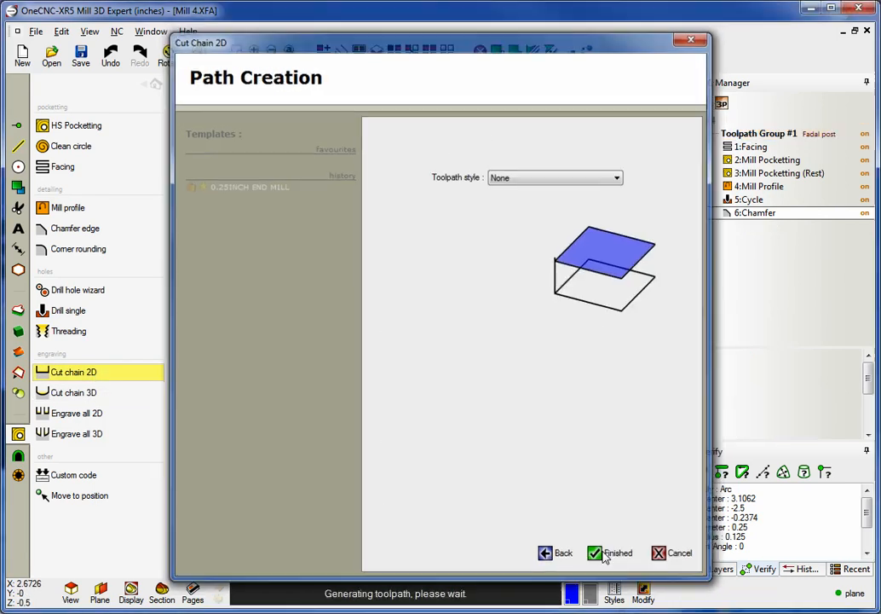
pyautogui.click(611, 553)
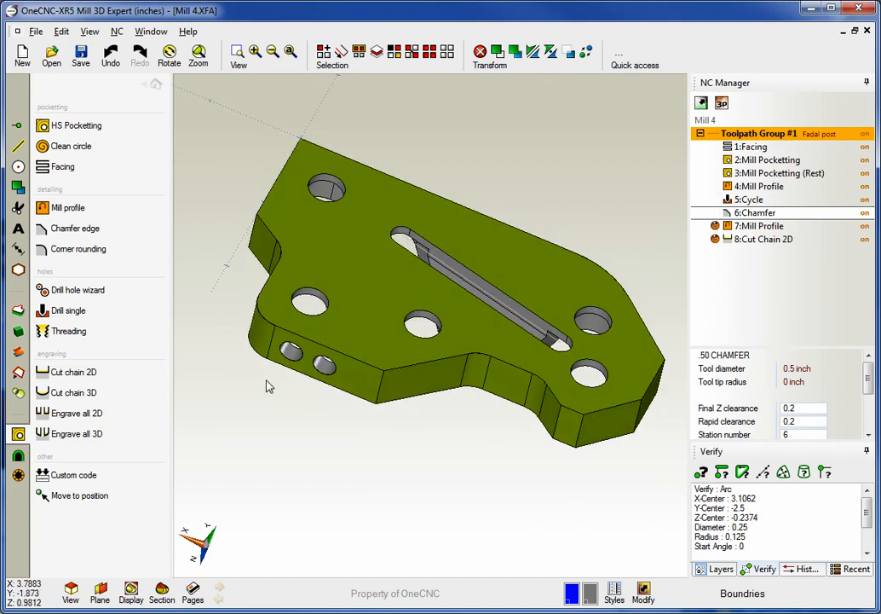
# Activate the other saved side plane and drill the side hole with a G81 drilling cycle.
pyautogui.click(99, 593)
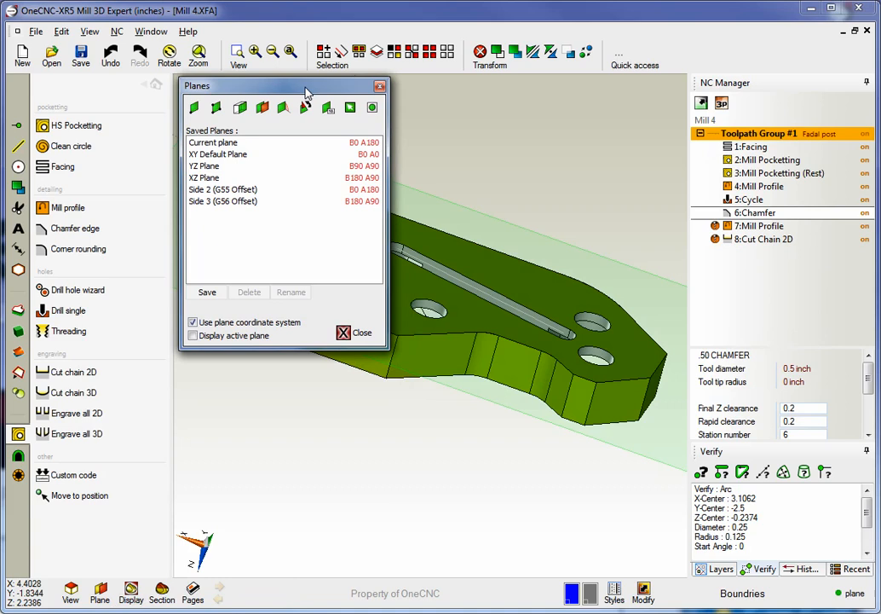
pyautogui.click(355, 332)
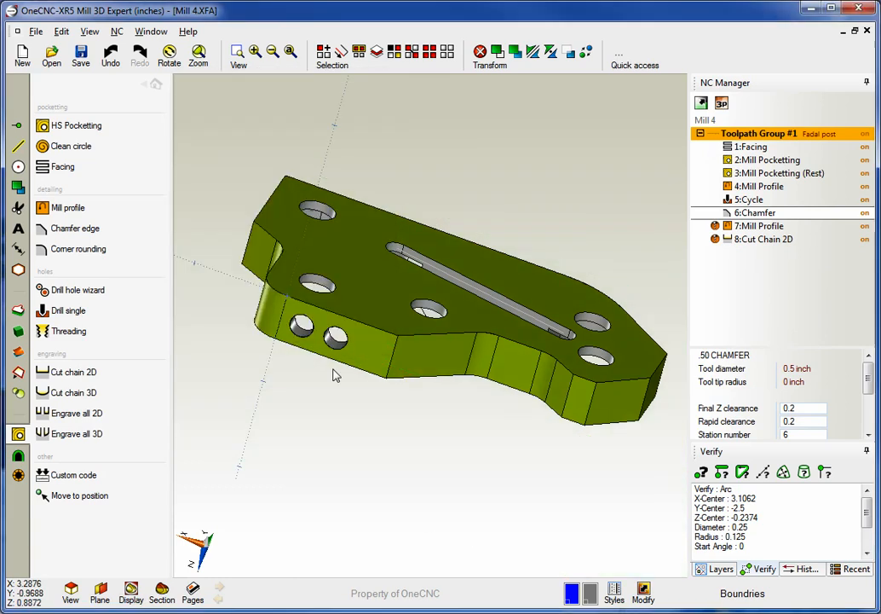
pyautogui.click(68, 310)
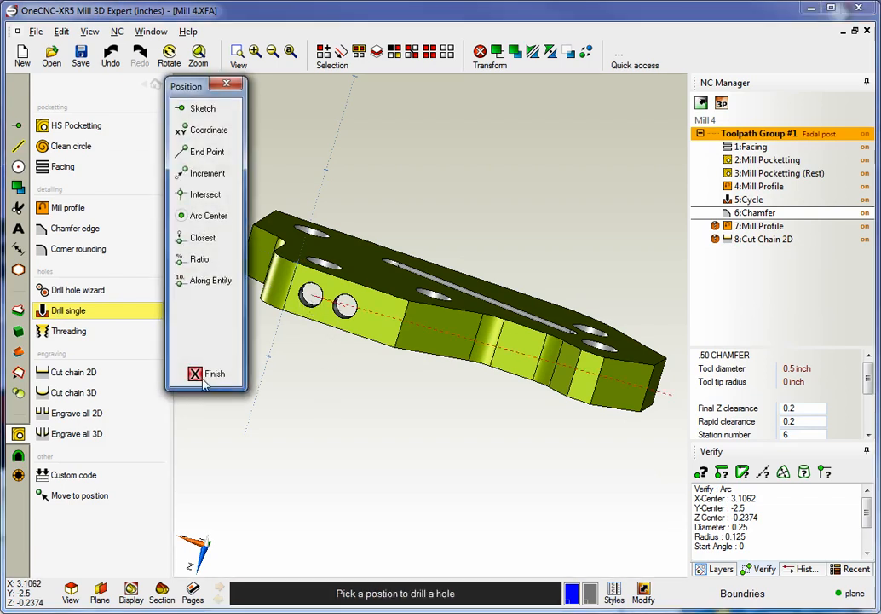
pyautogui.click(215, 373)
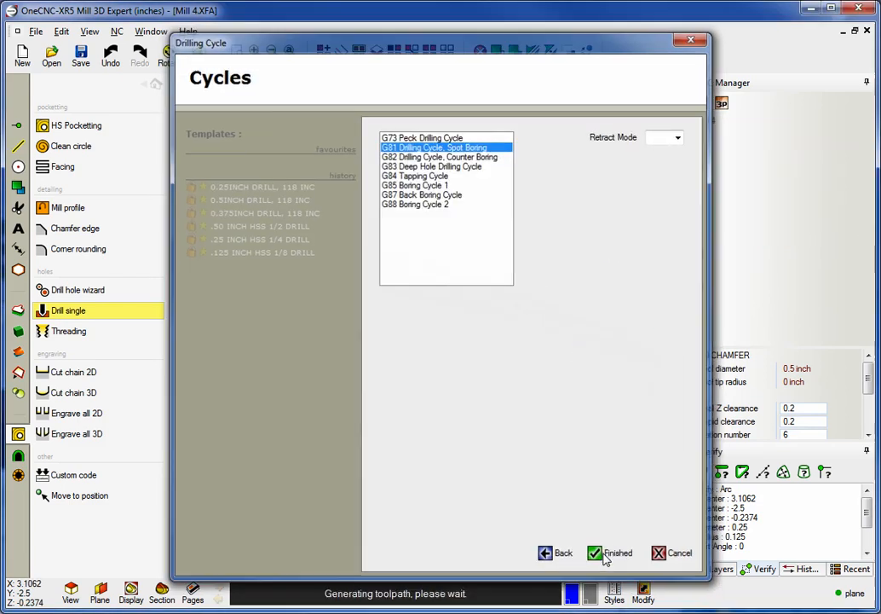
pyautogui.click(610, 552)
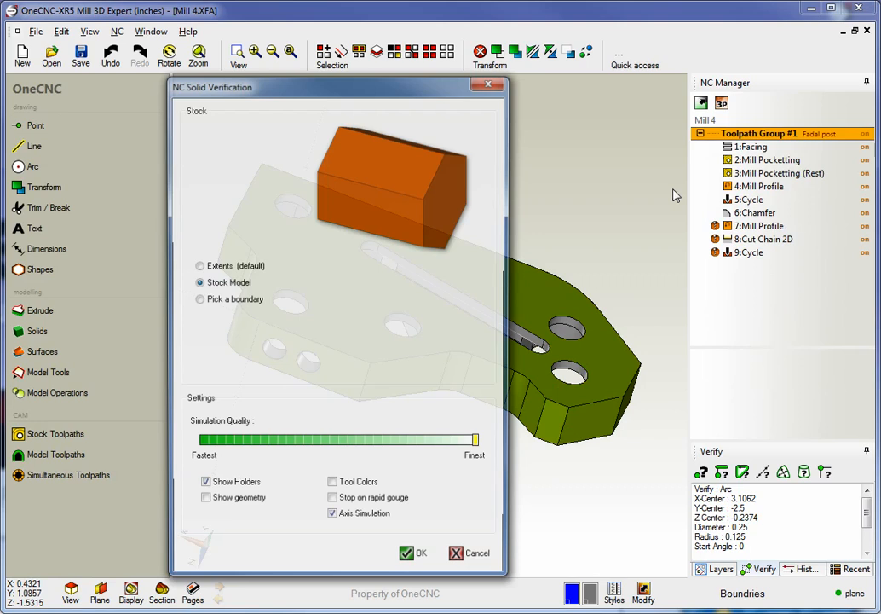
# Start NC solid verification from the stock model to launch the live simulation.
pyautogui.click(416, 553)
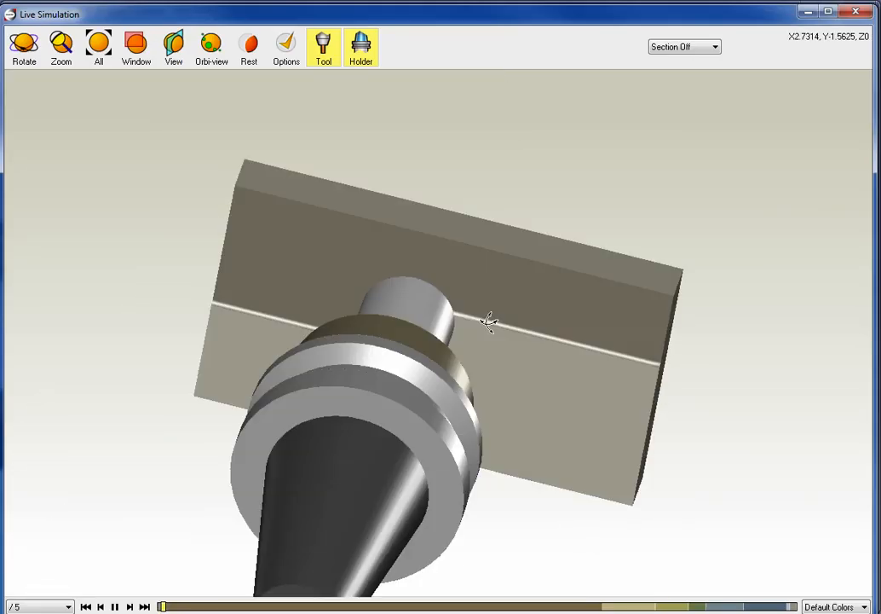